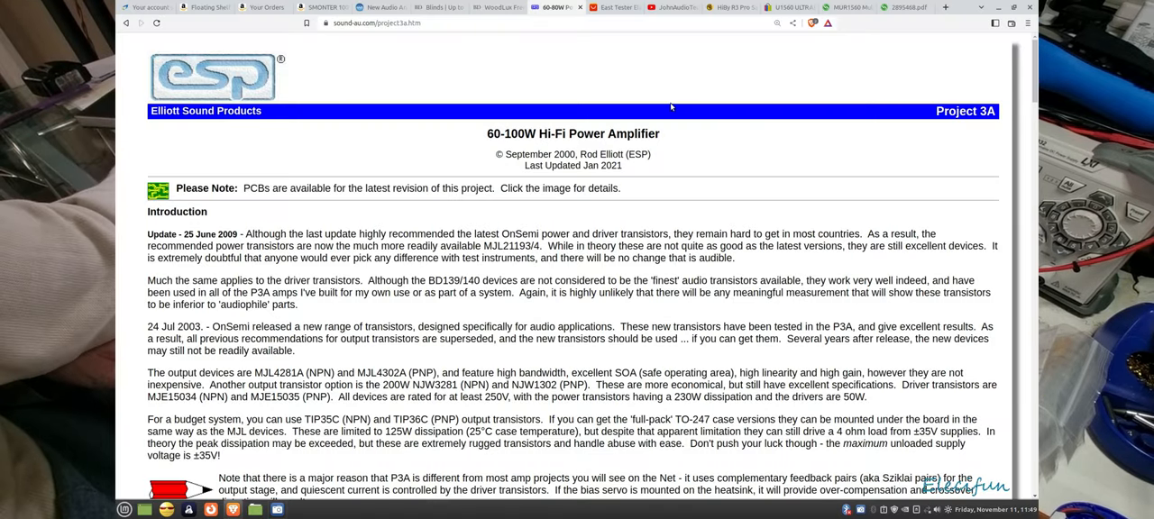
pyautogui.moveTo(620, 134)
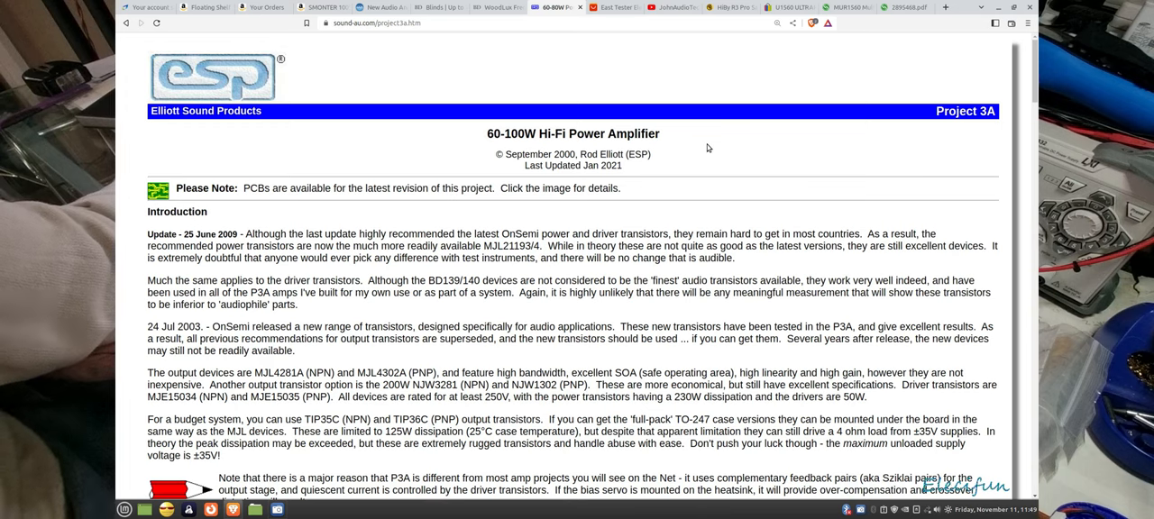
pyautogui.moveTo(981, 159)
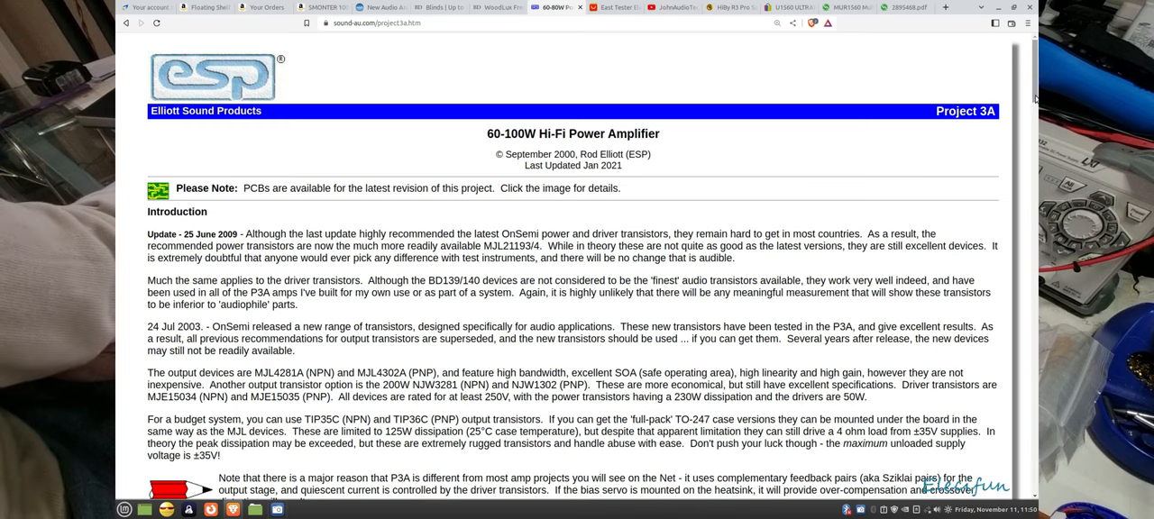
pyautogui.scroll(-3)
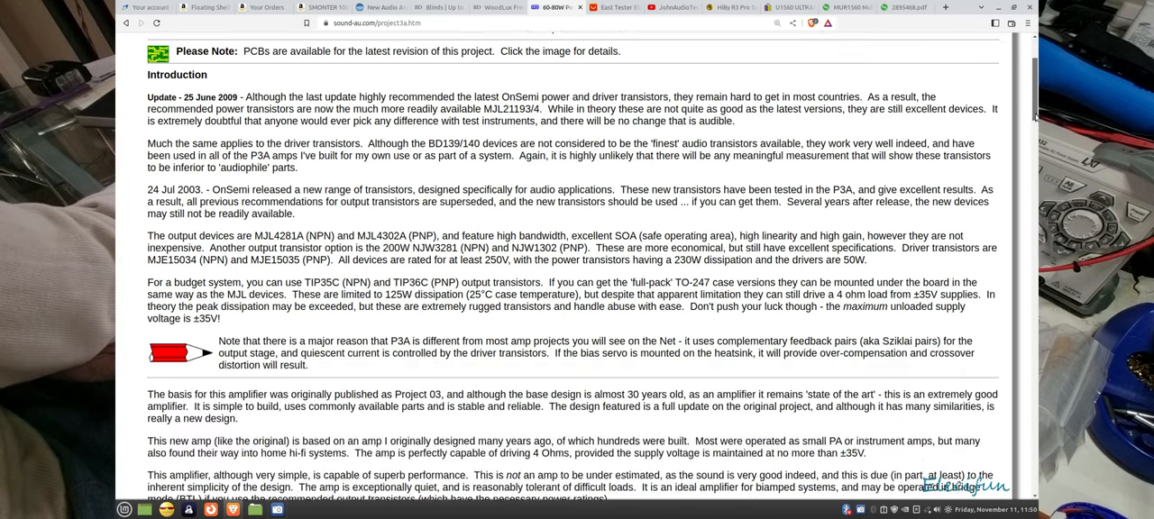
pyautogui.scroll(-3)
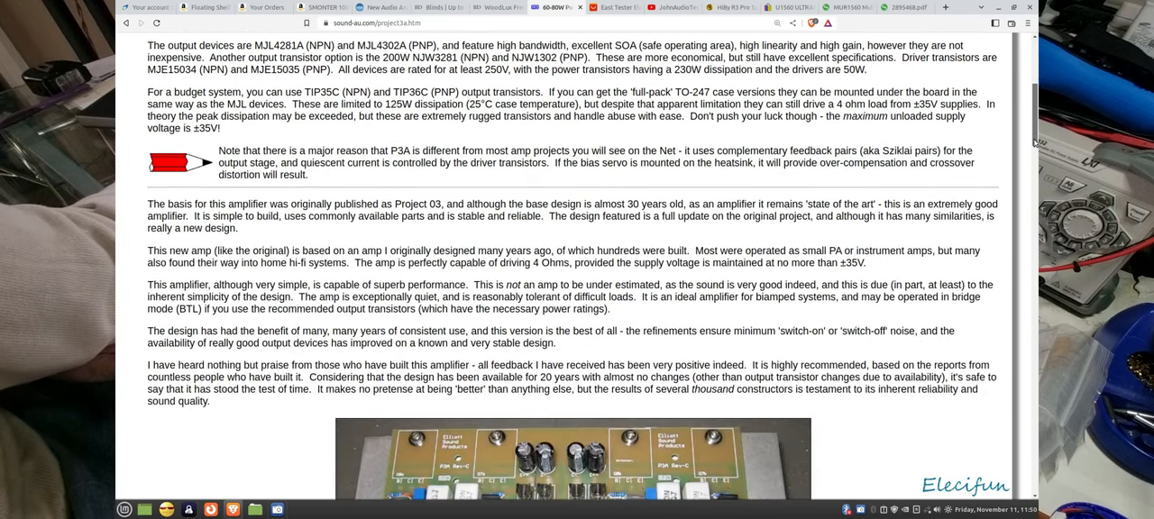
pyautogui.scroll(-3)
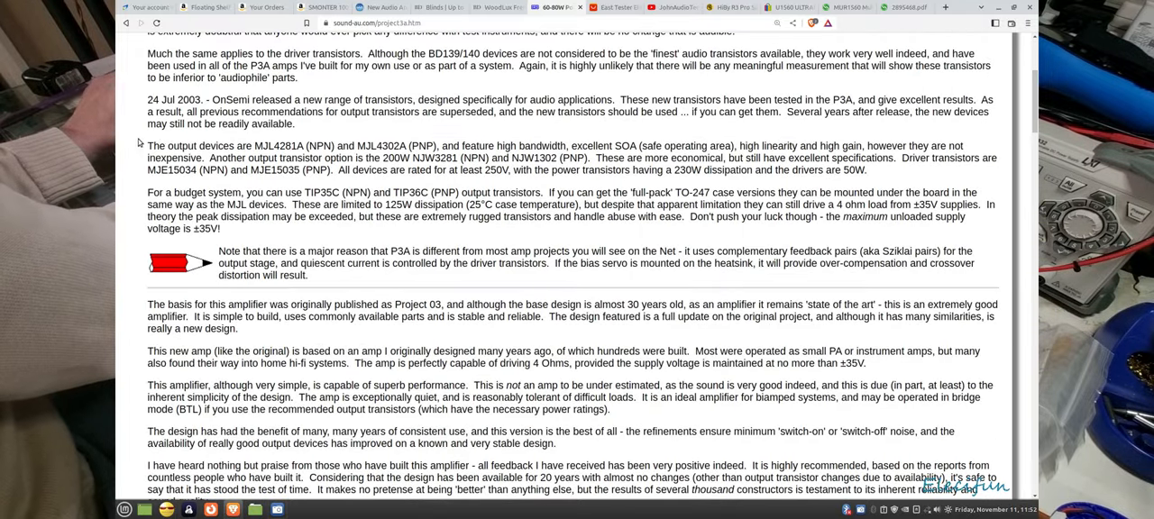
pyautogui.moveTo(292, 155)
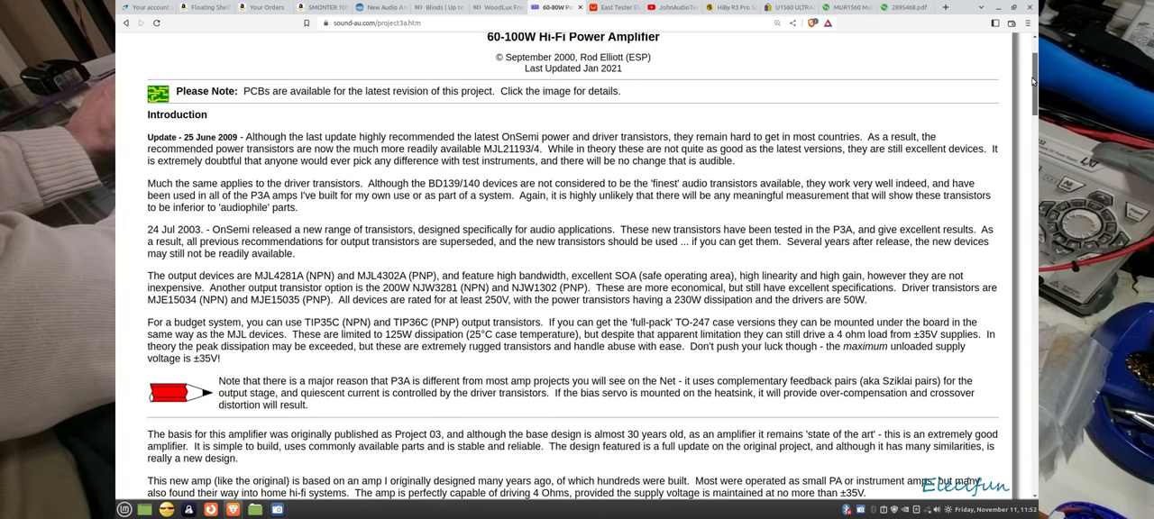
pyautogui.scroll(-3)
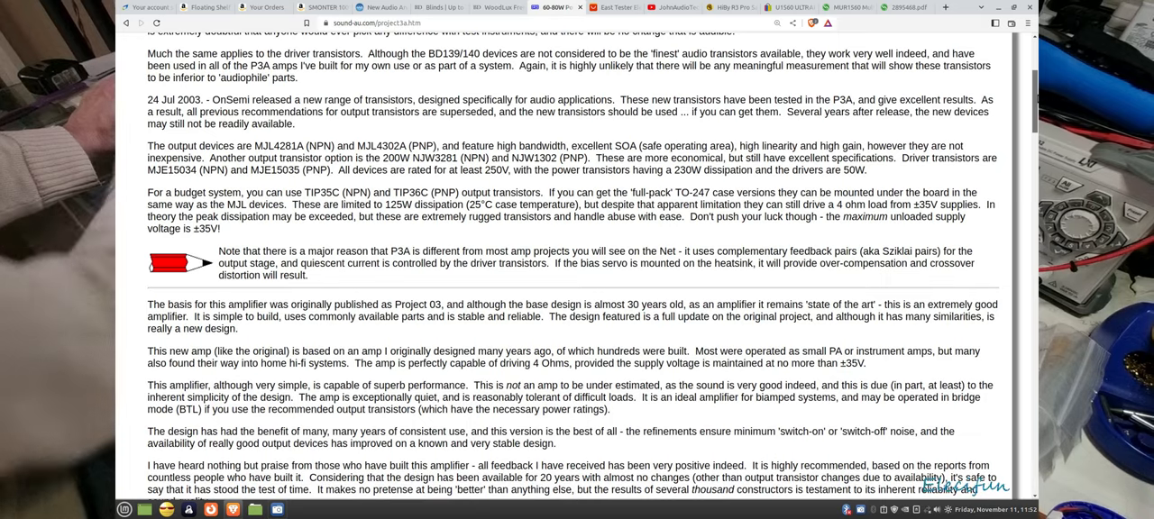
pyautogui.scroll(-3)
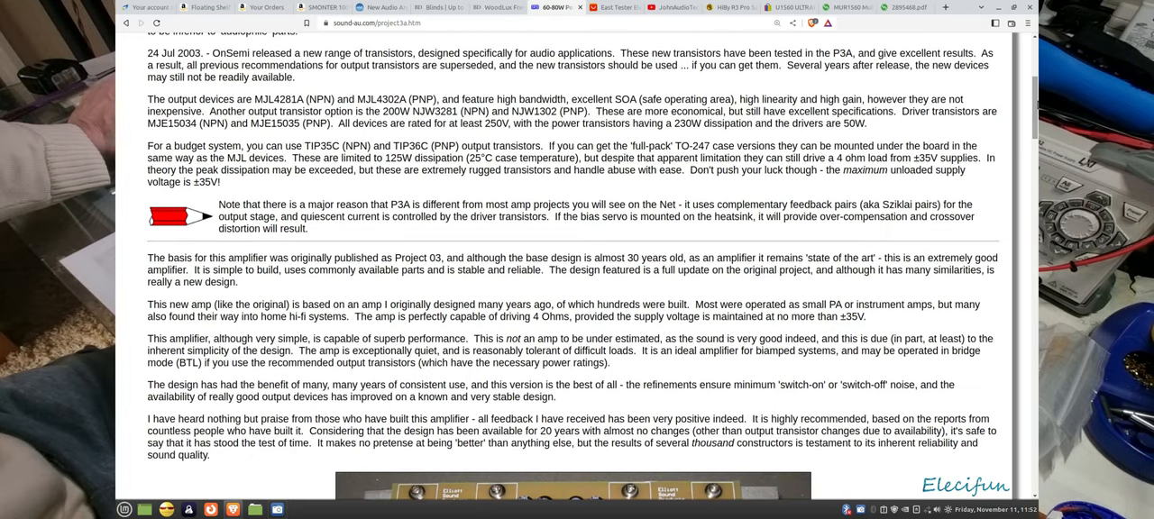